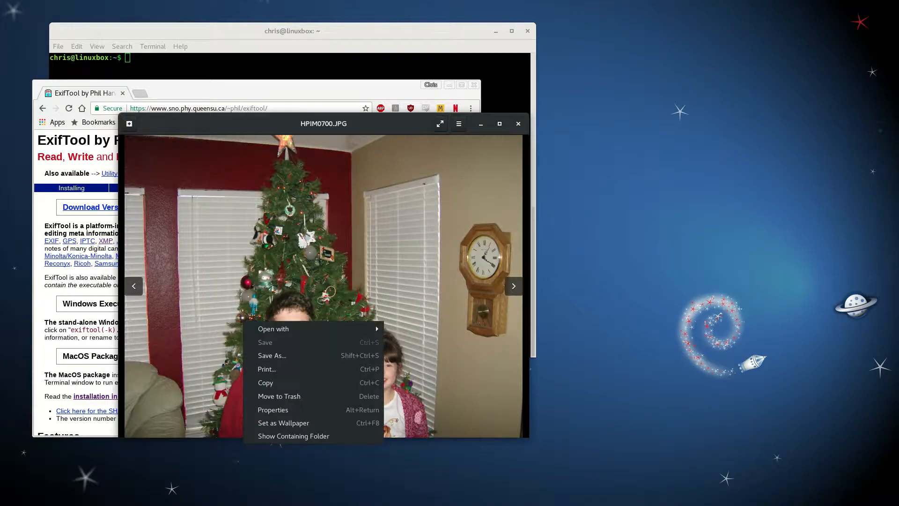
{"action": "mouse_move", "coordinate": [272, 409]}
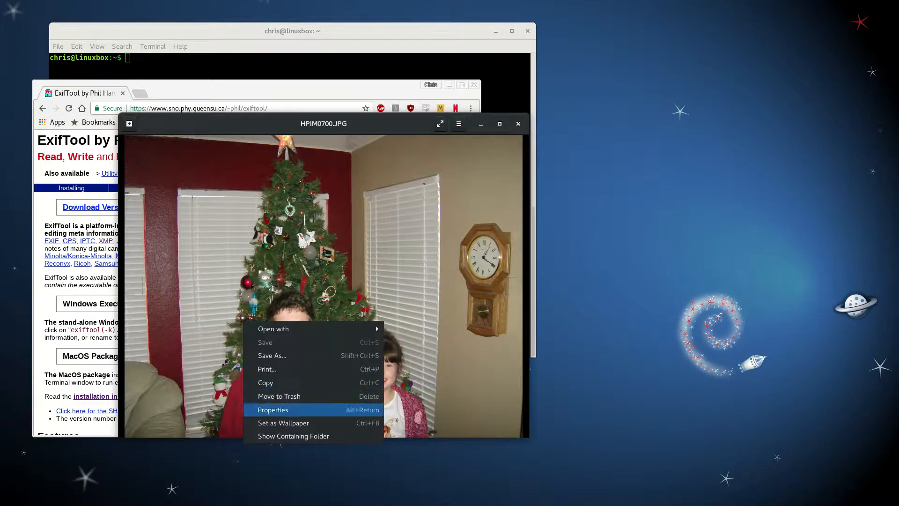
Step: Inspect the photo's XMP face-region metadata in its properties, then close the viewer
{"action": "left_click", "coordinate": [272, 410]}
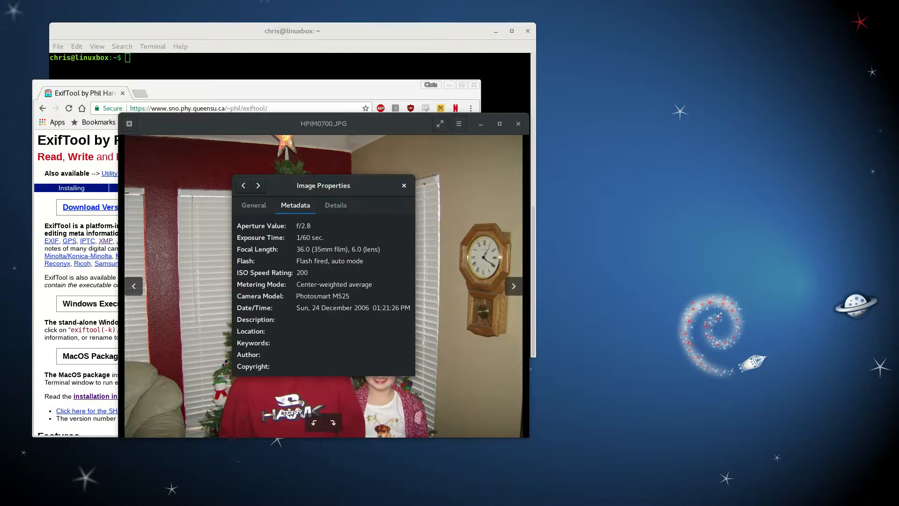
{"action": "left_click", "coordinate": [335, 205]}
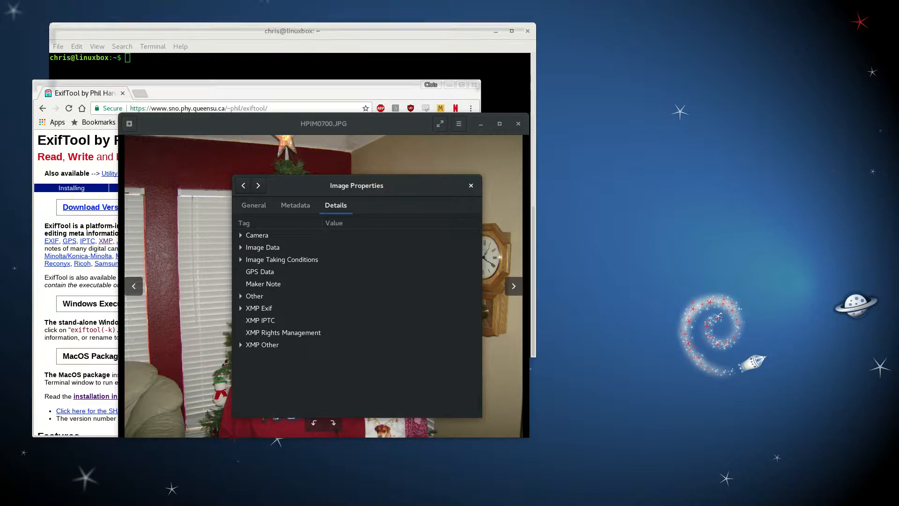
{"action": "left_click", "coordinate": [258, 308]}
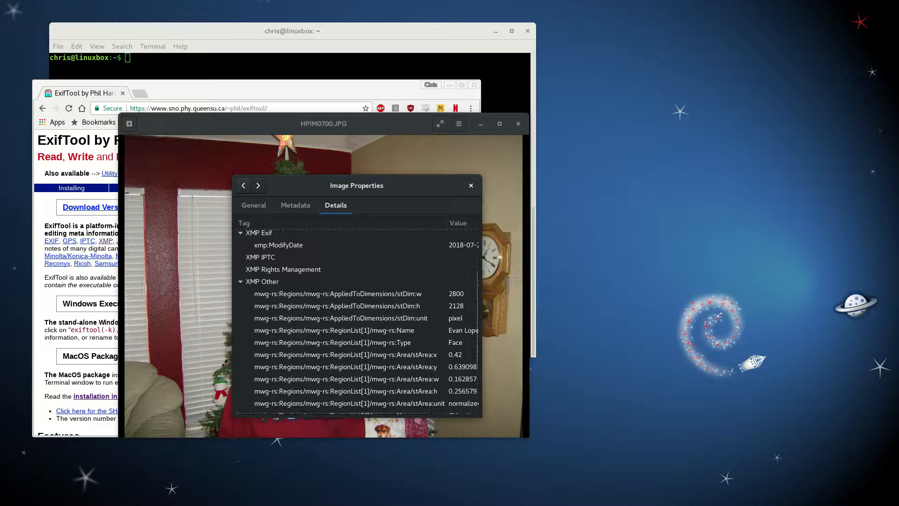
{"action": "left_click_drag", "start_coordinate": [356, 185], "coordinate": [336, 139]}
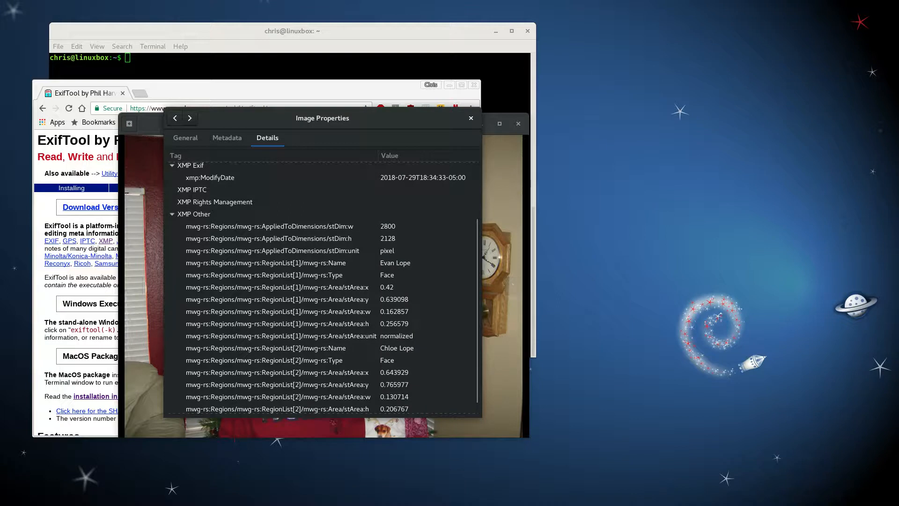
{"action": "scroll", "scroll_direction": "down", "scroll_amount": 3}
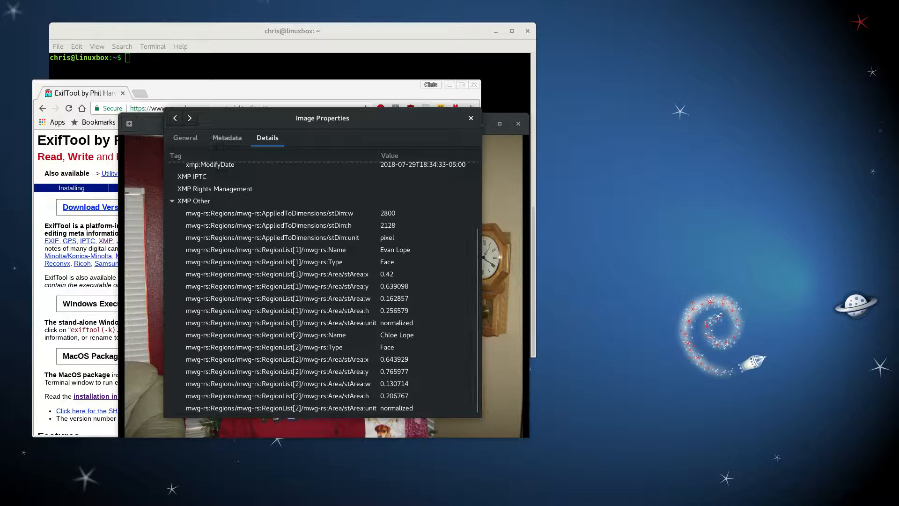
{"action": "left_click", "coordinate": [227, 138]}
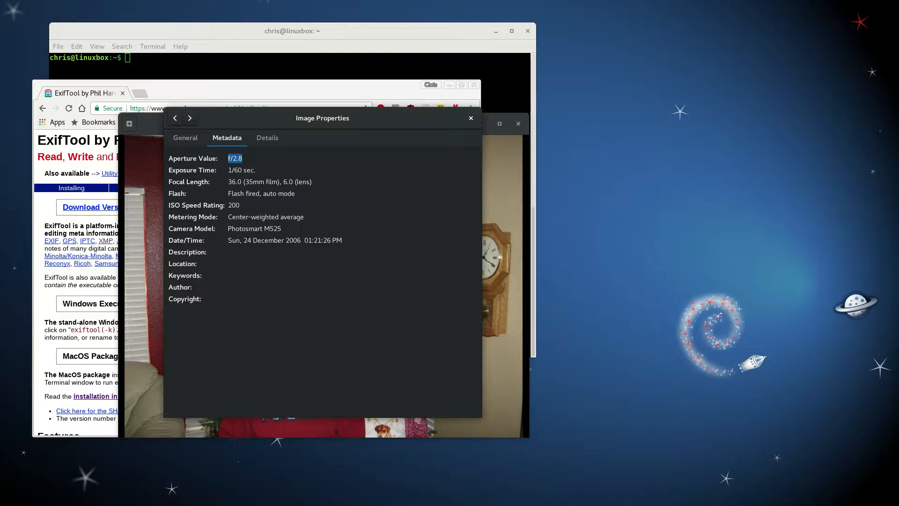
{"action": "left_click", "coordinate": [470, 118]}
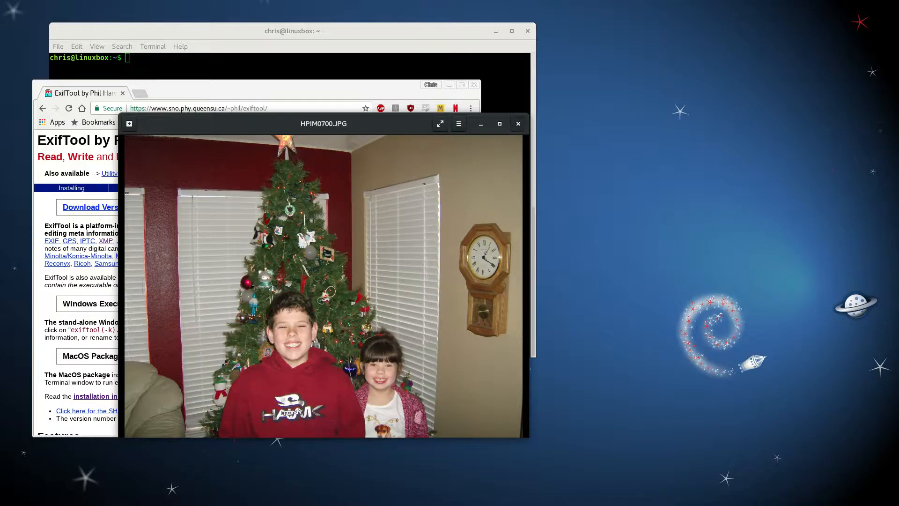
{"action": "left_click", "coordinate": [518, 124]}
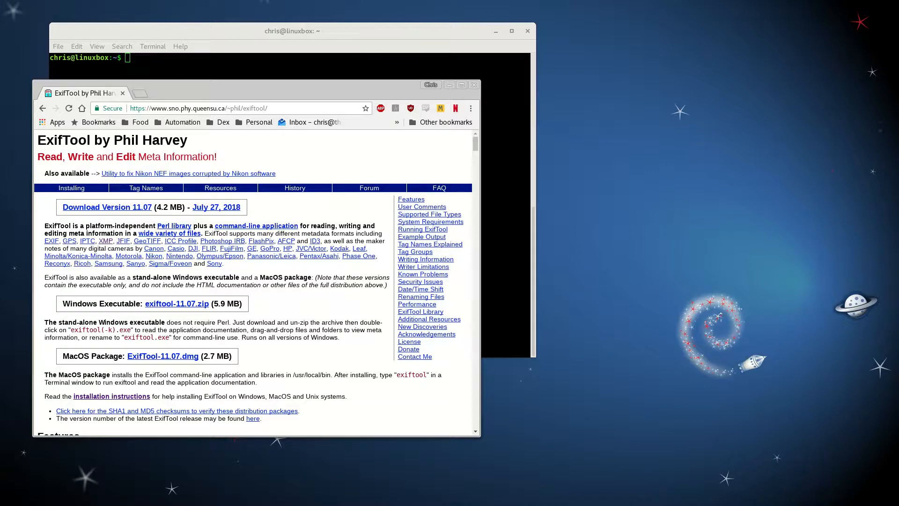
Step: Scroll the ExifTool homepage in Chrome down to its Features section and back
{"action": "scroll", "scroll_direction": "down", "scroll_amount": 3}
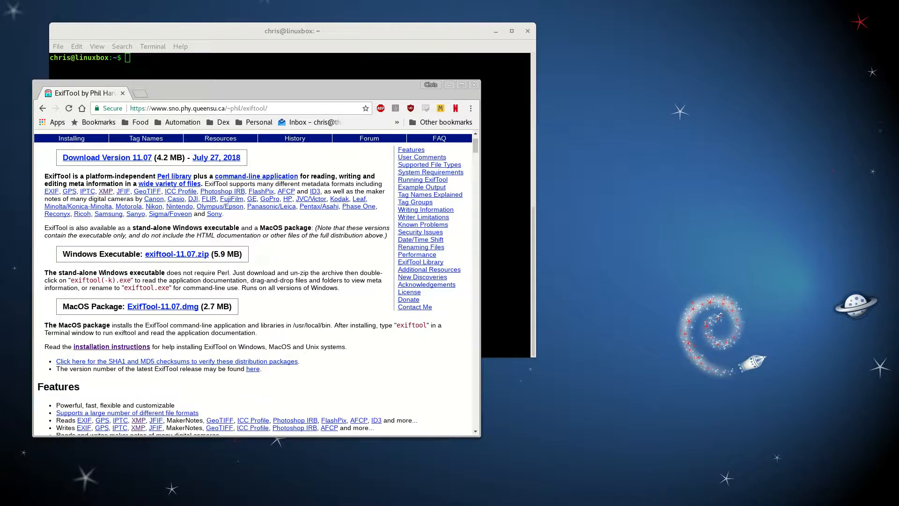
{"action": "scroll", "scroll_direction": "up", "scroll_amount": 3}
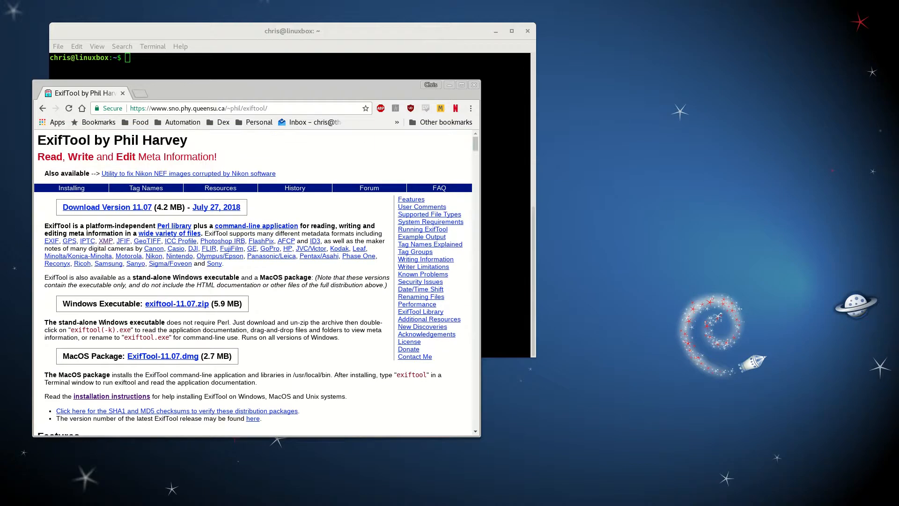
{"action": "scroll", "scroll_direction": "down", "scroll_amount": 3}
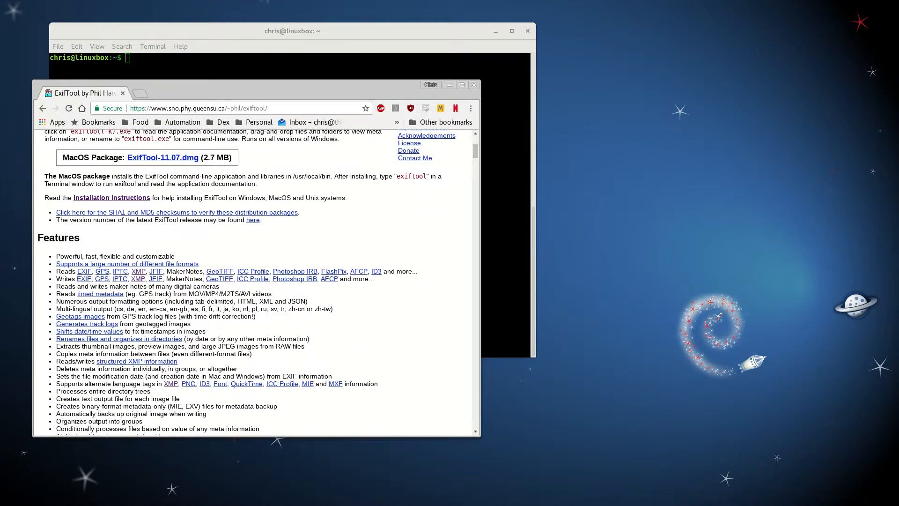
{"action": "scroll", "scroll_direction": "up", "scroll_amount": 3}
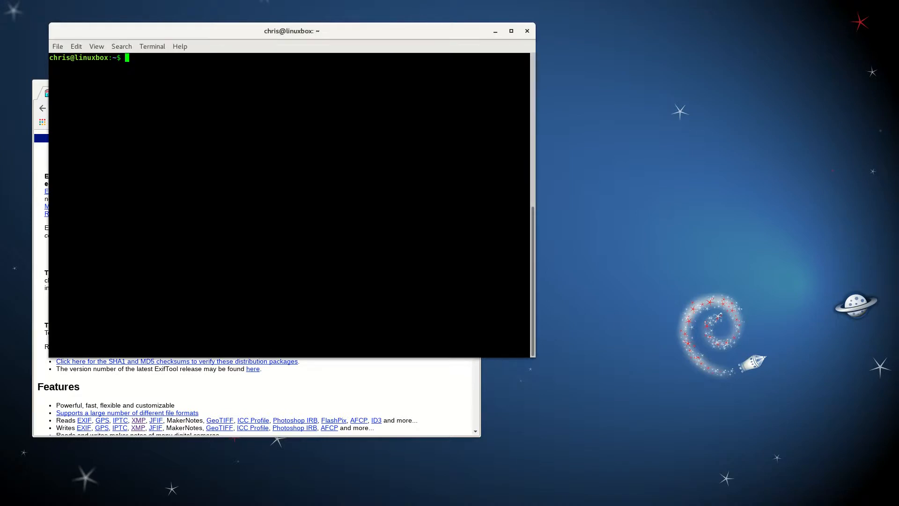
Step: Enter exiftool -H /media/chris/Data/Pictures/01022007/HPIM0700 at the prompt
{"action": "type", "text": "exiftool"}
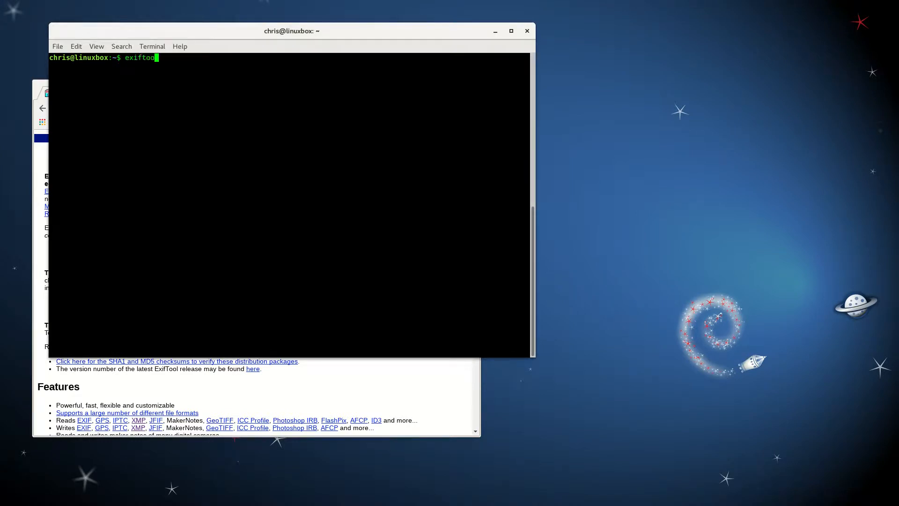
{"action": "type", "text": "-H /"}
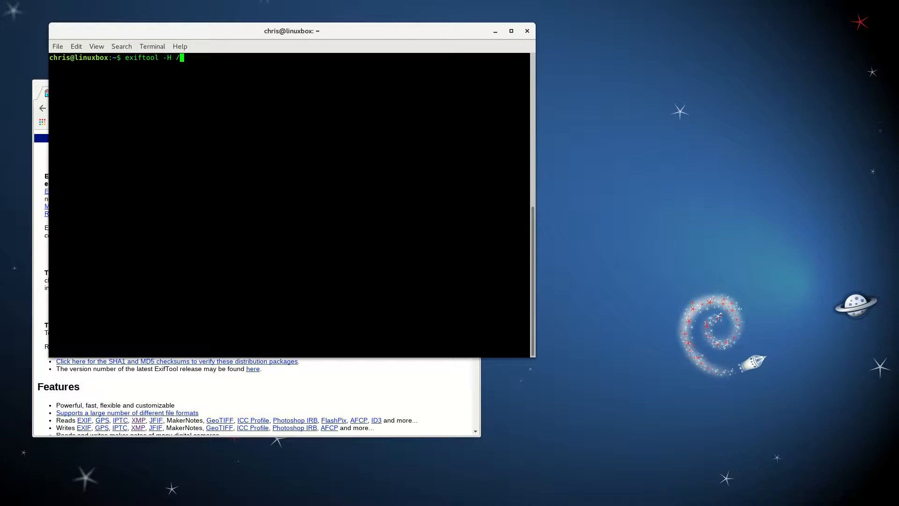
{"action": "type", "text": "media/ch"}
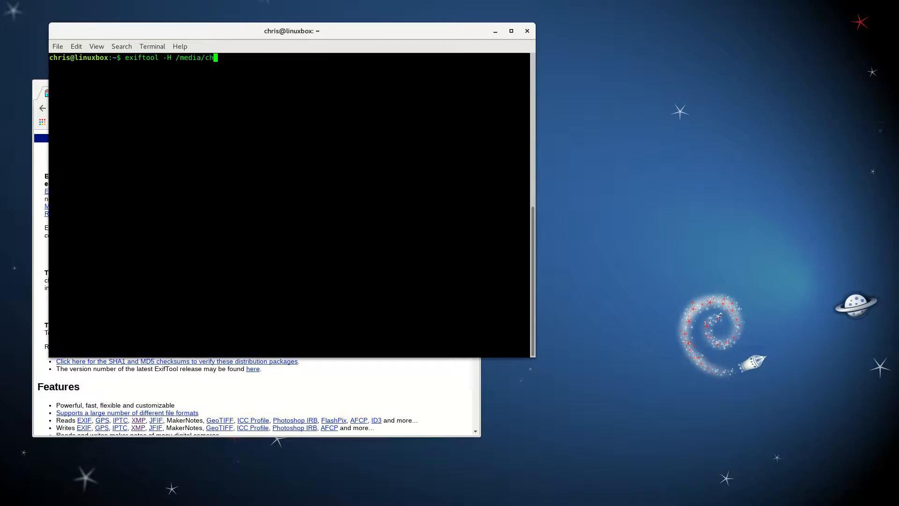
{"action": "type", "text": "is/"}
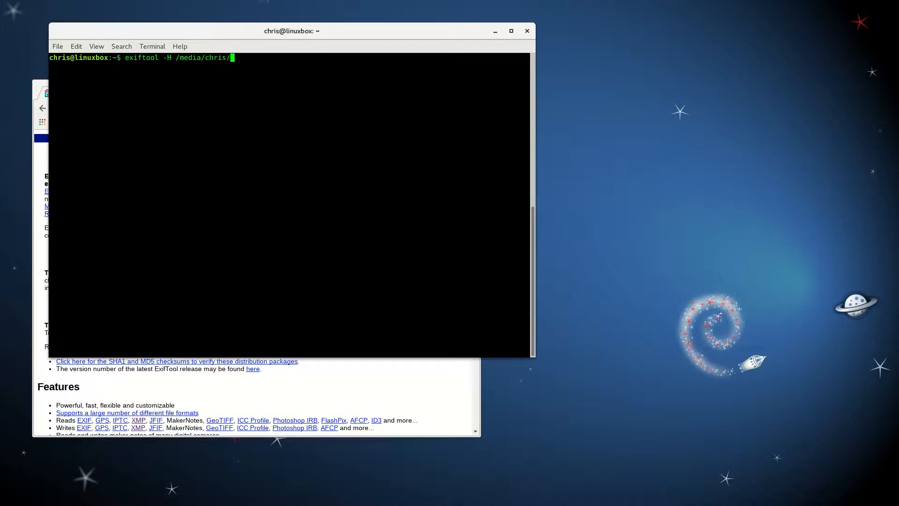
{"action": "type", "text": "Data/Pic"}
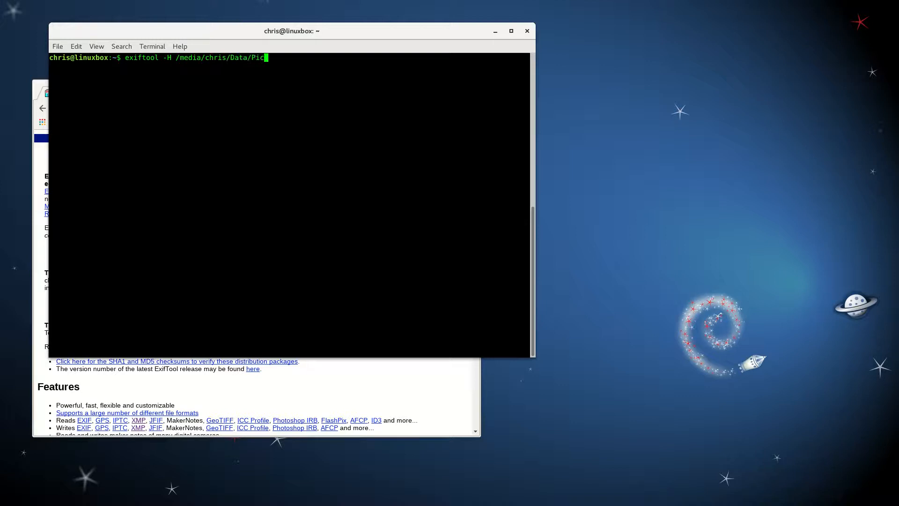
{"action": "type", "text": "tures/0"}
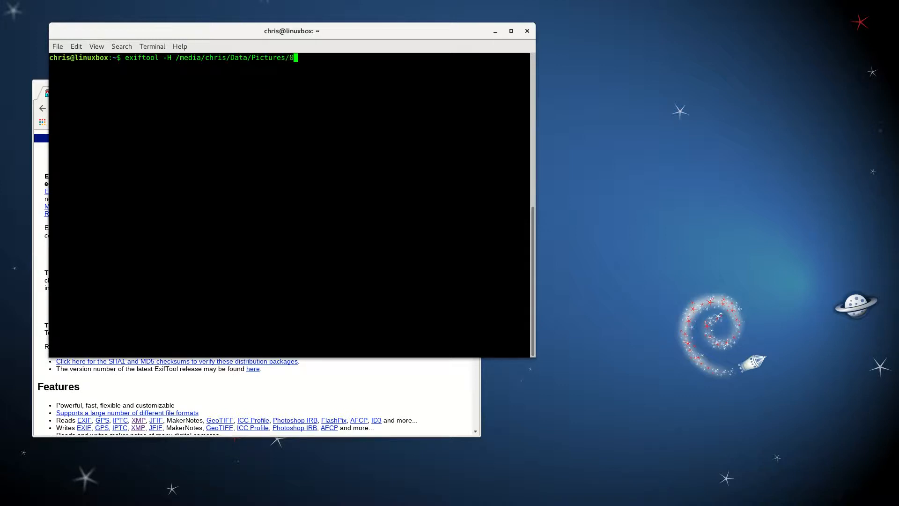
{"action": "type", "text": "1022007"}
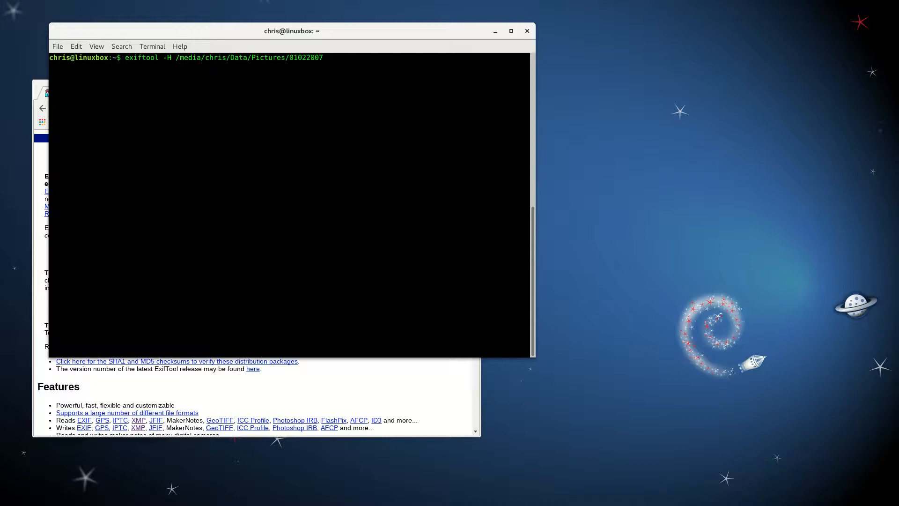
{"action": "type", "text": "/"}
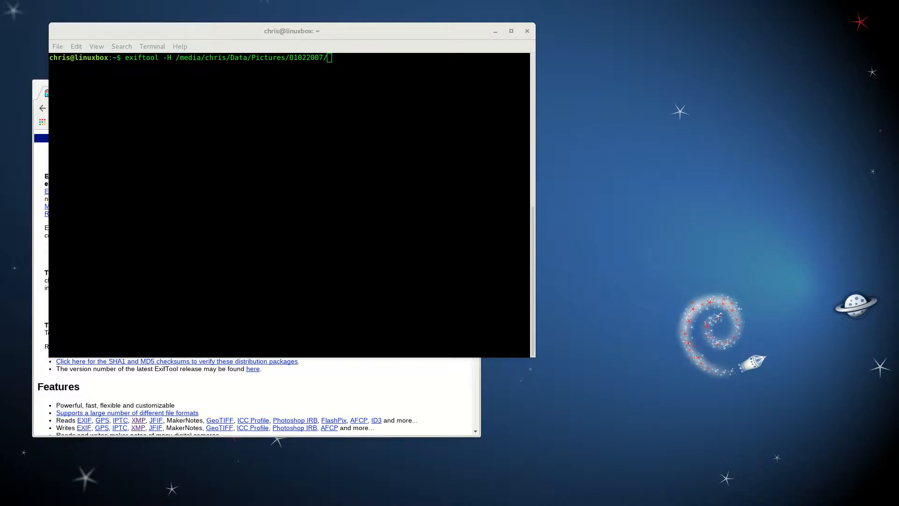
{"action": "type", "text": "HP"}
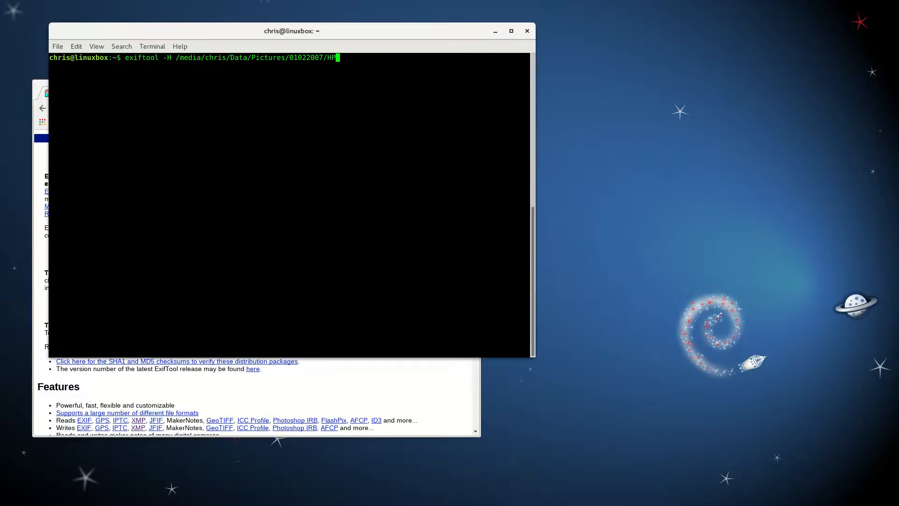
{"action": "type", "text": "IM0700"}
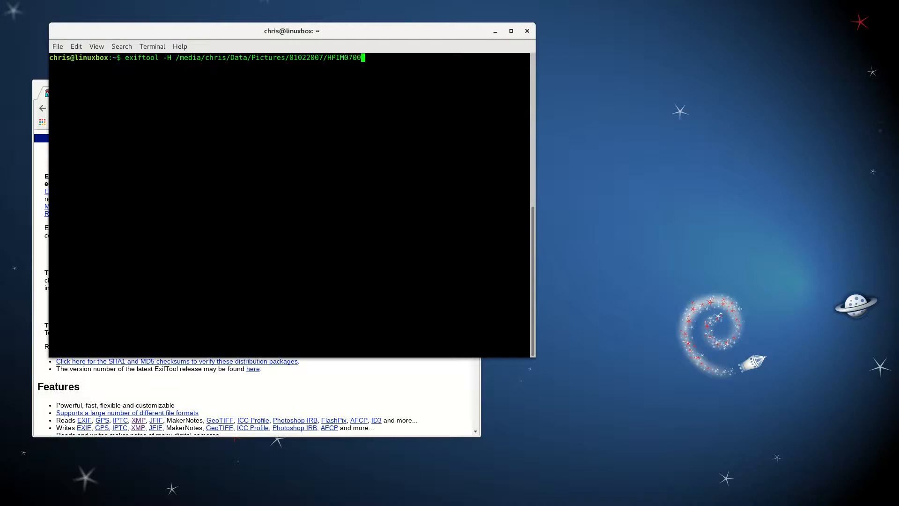
{"action": "key", "text": "Return"}
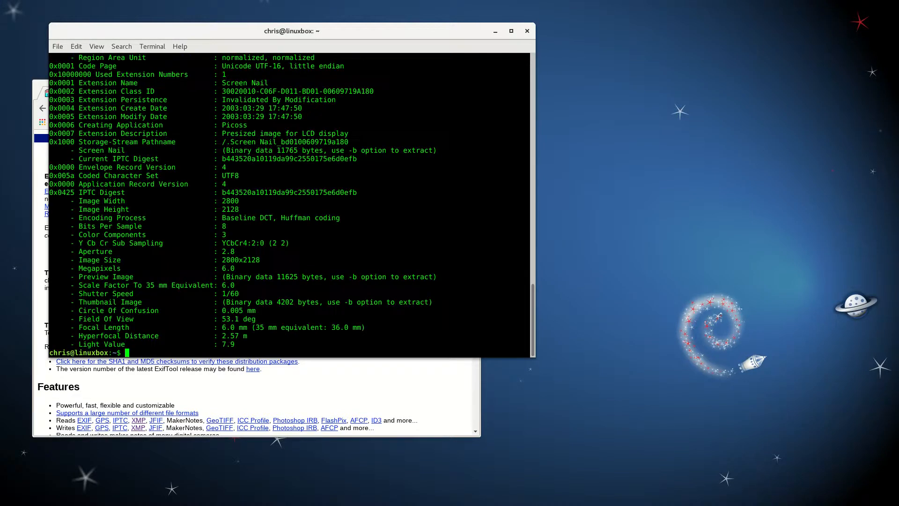
{"action": "scroll", "scroll_direction": "up", "scroll_amount": 3}
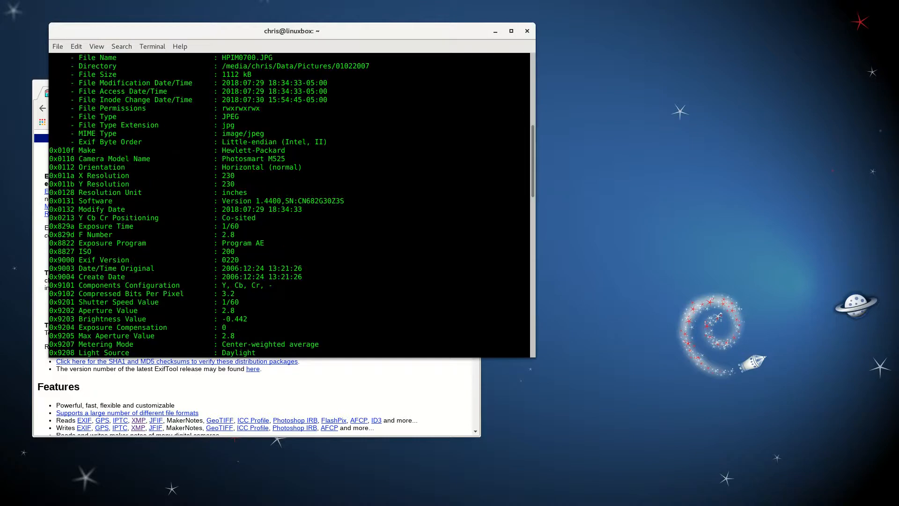
{"action": "scroll", "scroll_direction": "down", "scroll_amount": 3}
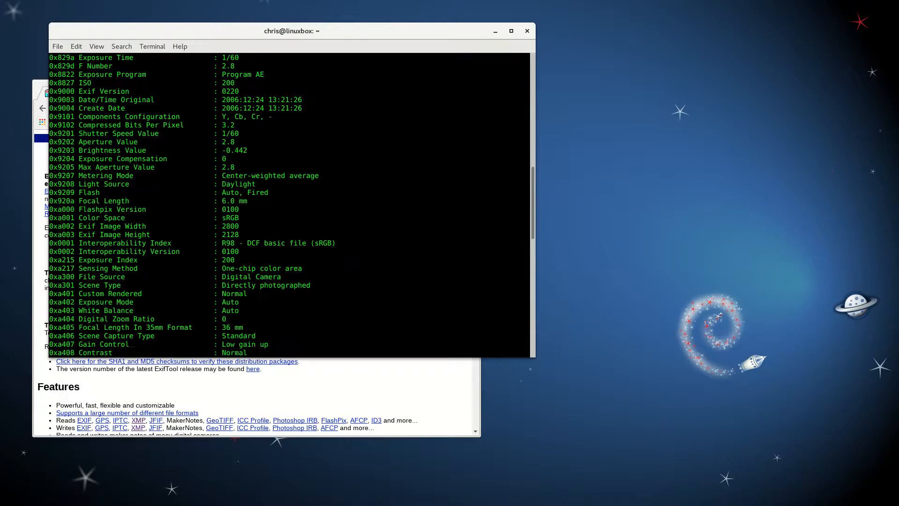
{"action": "scroll", "scroll_direction": "down", "scroll_amount": 3}
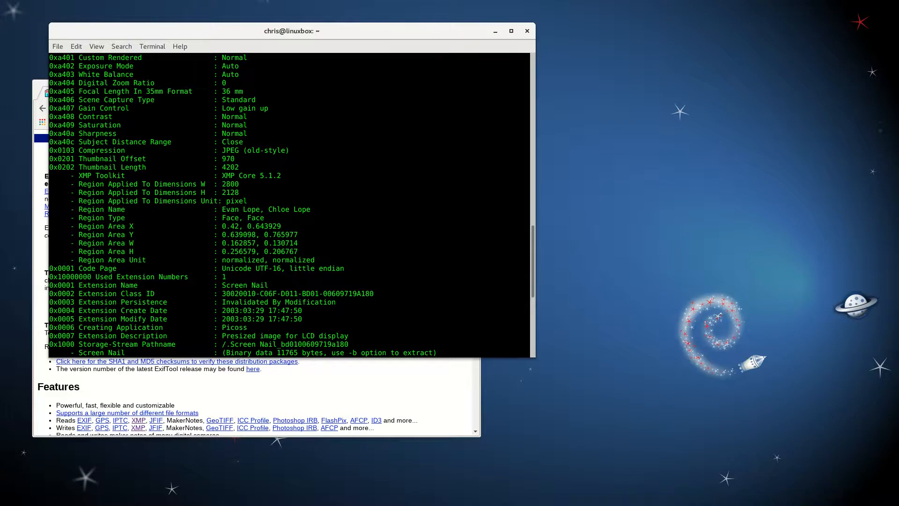
{"action": "double_click", "coordinate": [138, 208]}
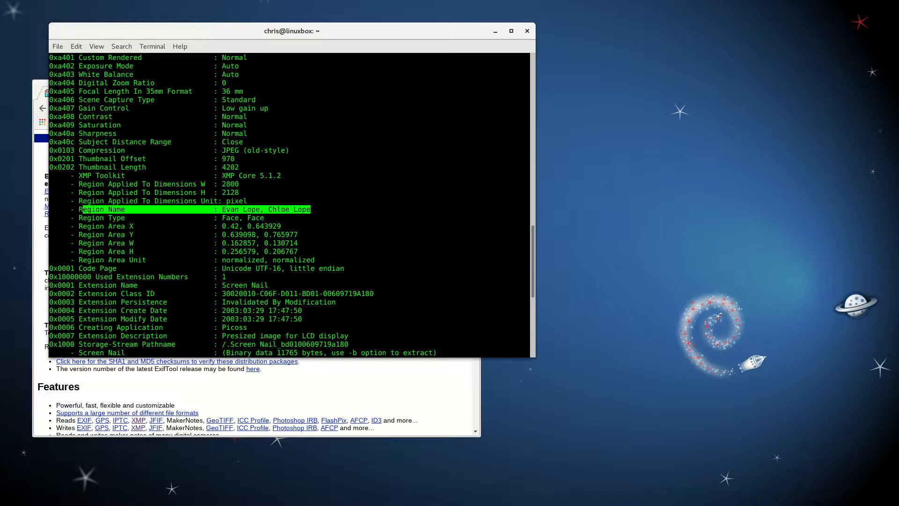
{"action": "scroll", "scroll_direction": "down", "scroll_amount": 3}
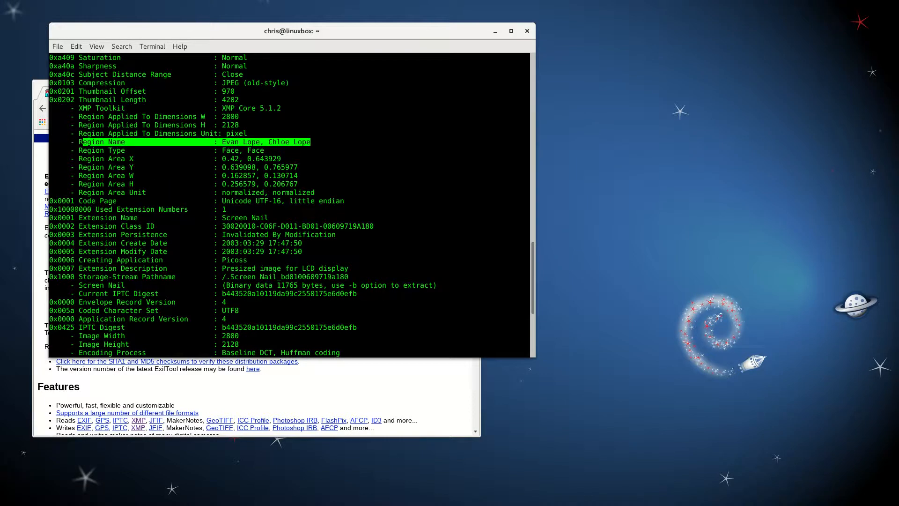
{"action": "scroll", "scroll_direction": "down", "scroll_amount": 3}
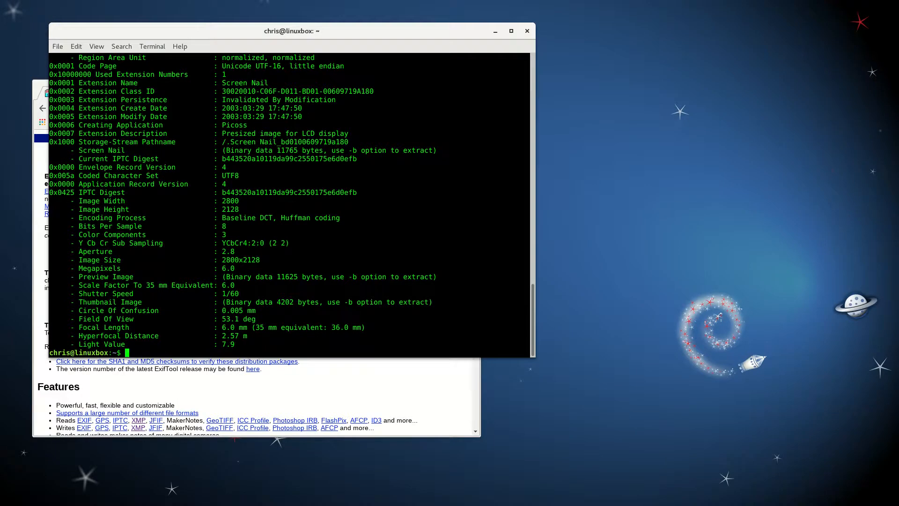
Step: Paste exiftool "-xmp:subject<xmp:regionname" -r "/media/chris/Data/Pictures/01022007" at the prompt
{"action": "right_click", "coordinate": [126, 353]}
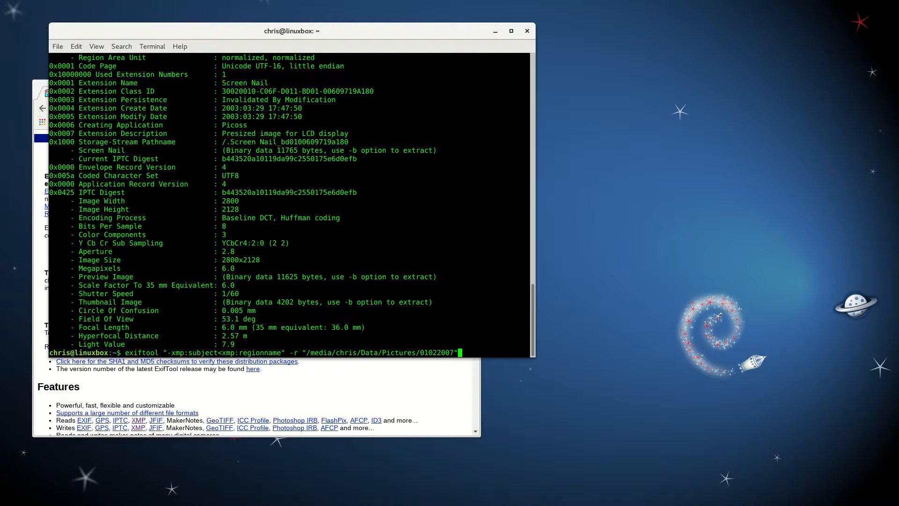
{"action": "key", "text": "Return"}
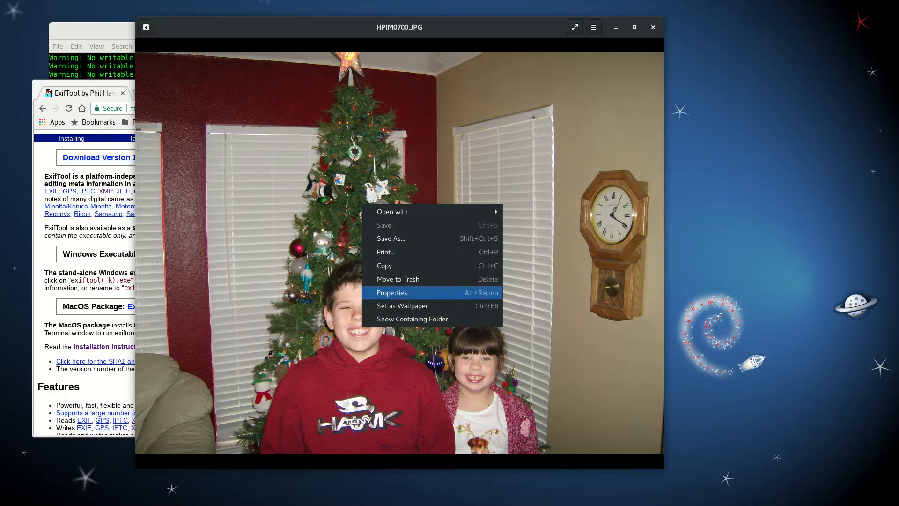
{"action": "left_click", "coordinate": [392, 292]}
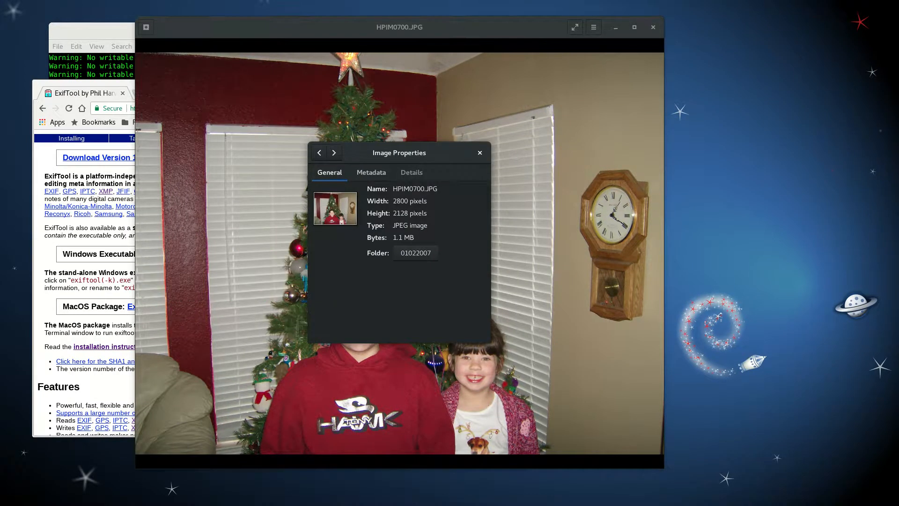
{"action": "left_click", "coordinate": [371, 173]}
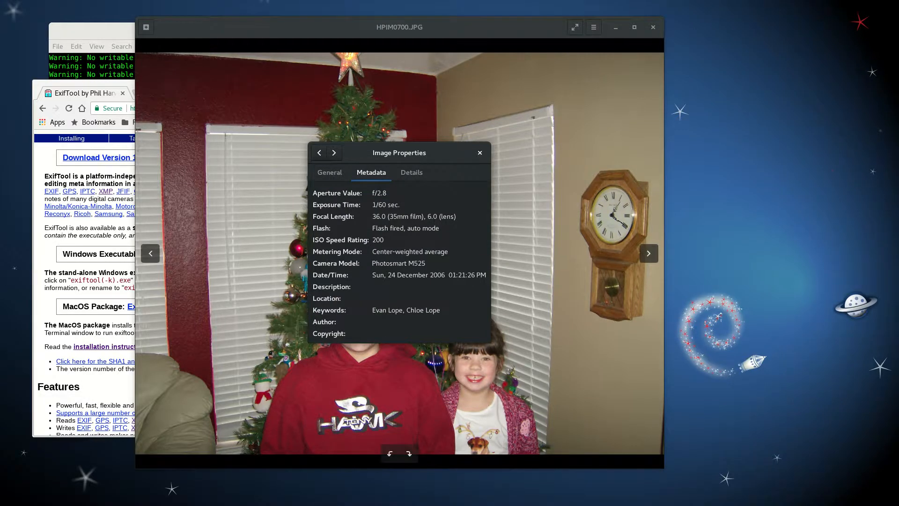
{"action": "left_click", "coordinate": [479, 153]}
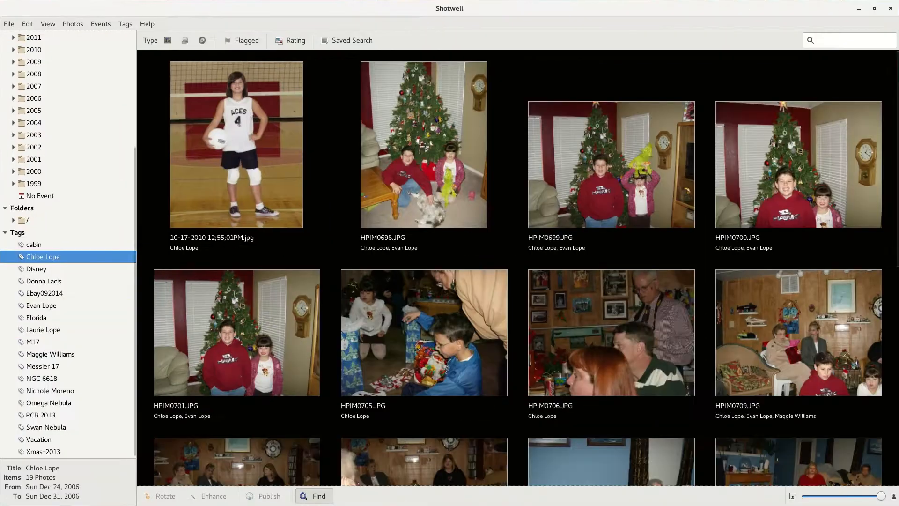
{"action": "left_click", "coordinate": [34, 244]}
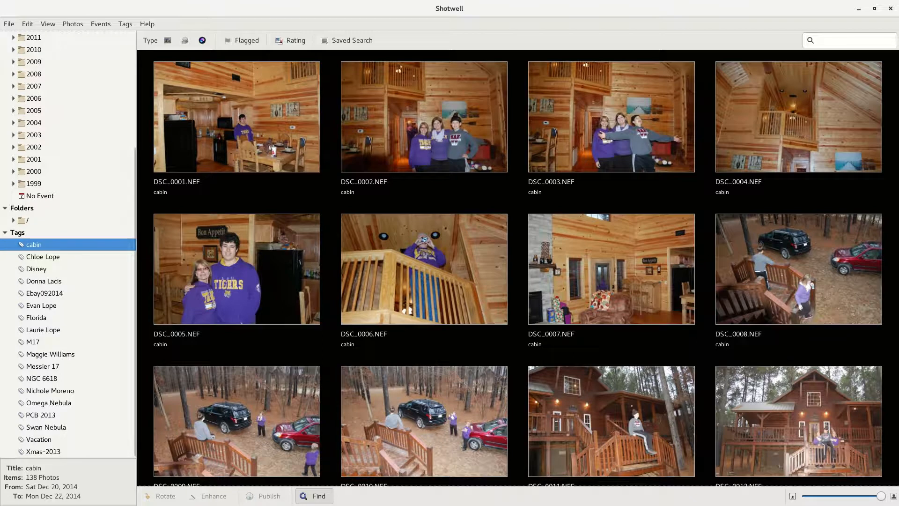
{"action": "left_click", "coordinate": [41, 305]}
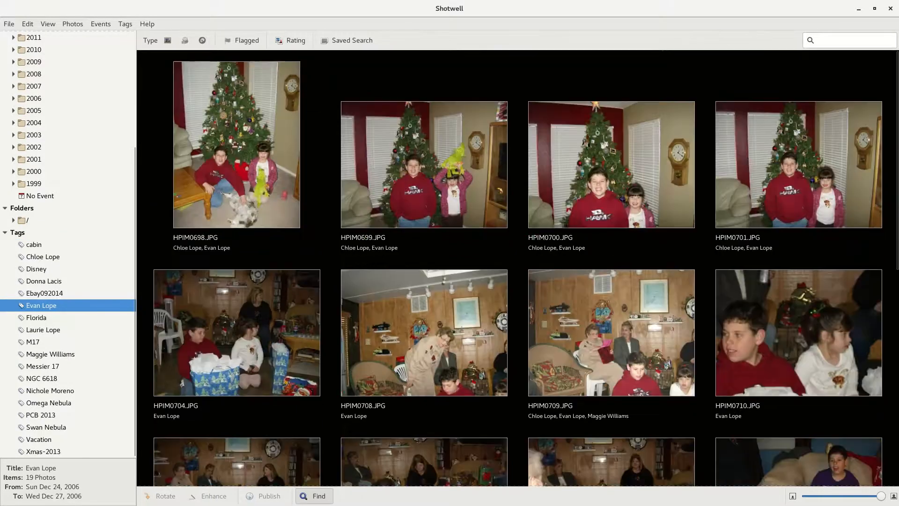
{"action": "scroll", "scroll_direction": "down", "scroll_amount": 3}
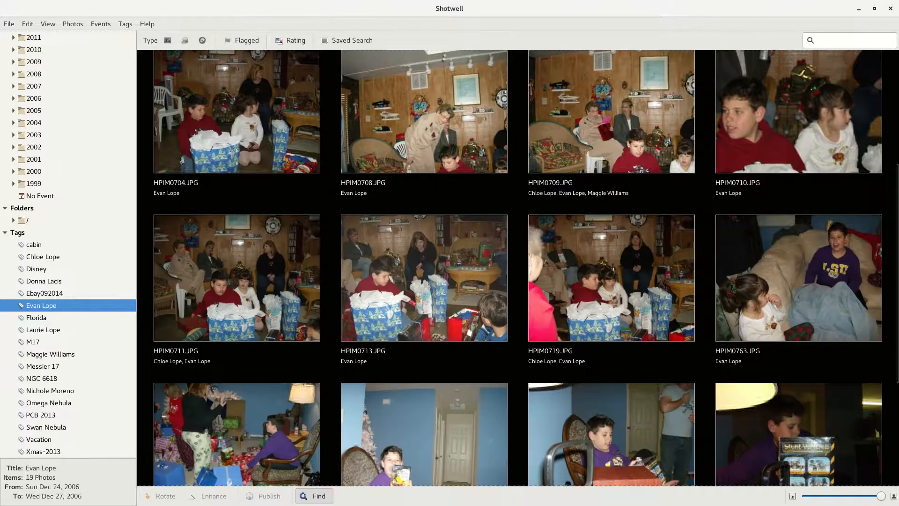
{"action": "scroll", "scroll_direction": "down", "scroll_amount": 3}
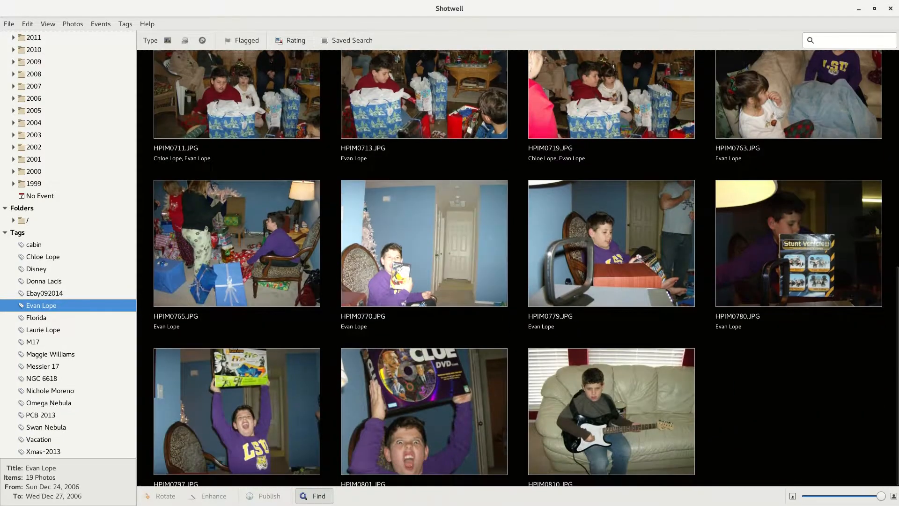
{"action": "scroll", "scroll_direction": "up", "scroll_amount": 3}
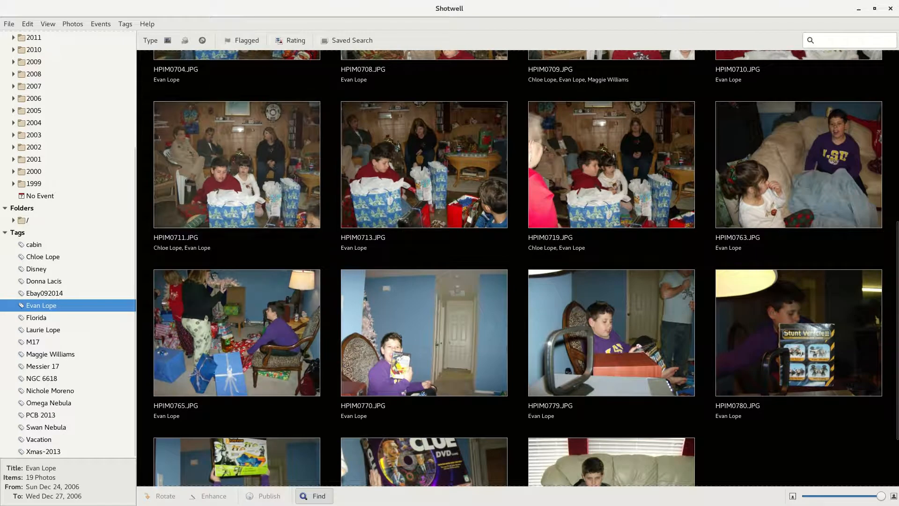
{"action": "scroll", "scroll_direction": "down", "scroll_amount": 3}
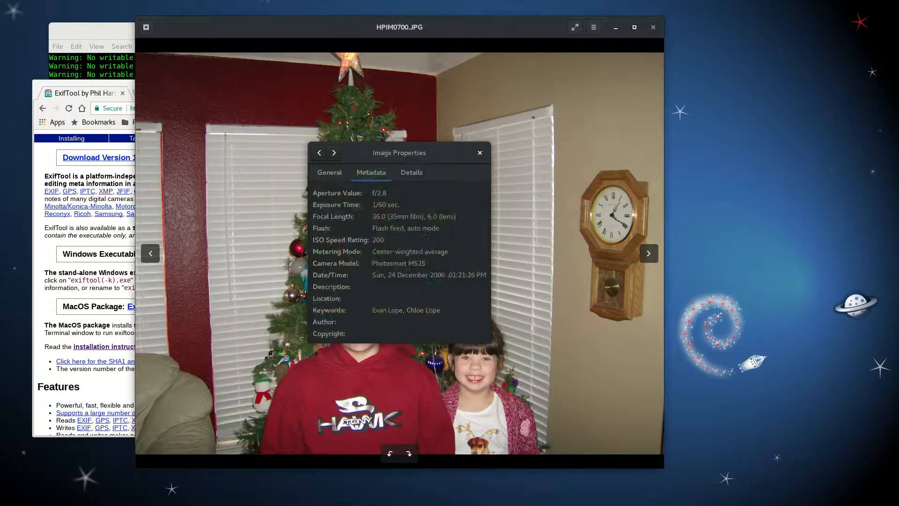
{"action": "left_click", "coordinate": [652, 28]}
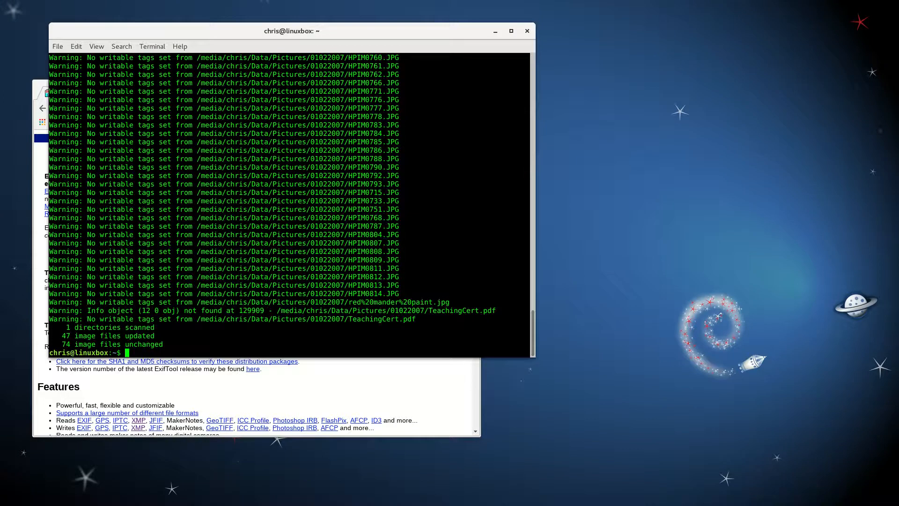
{"action": "type", "text": "exiftool -H /media/chris/Data/Pictures/01022007/HPIM0700.JPG"}
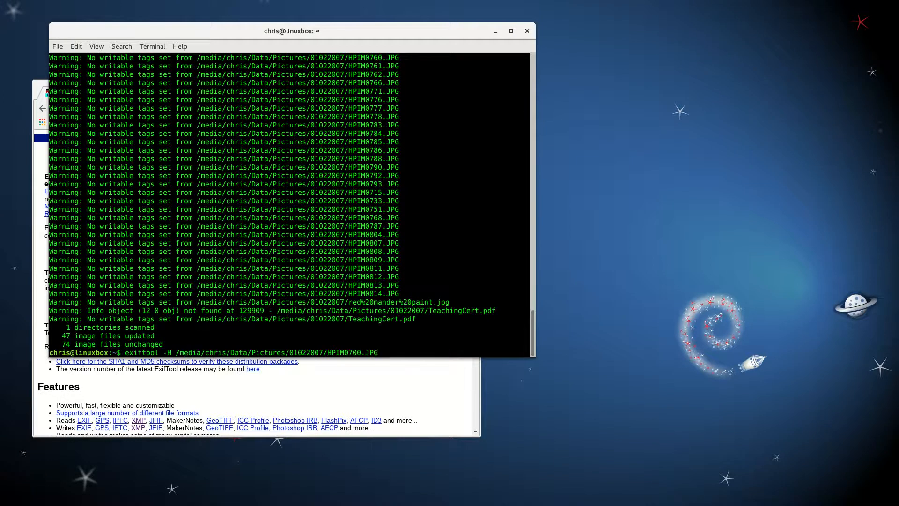
{"action": "mouse_move", "coordinate": [380, 352]}
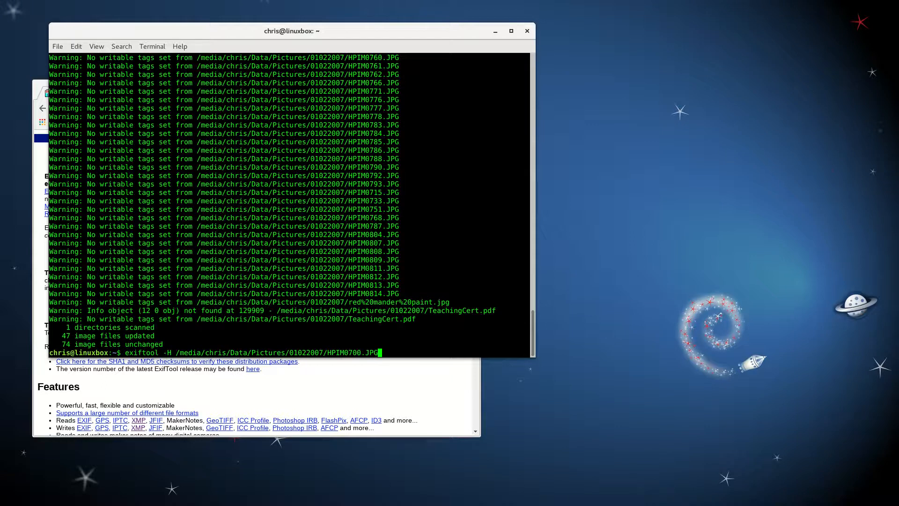
{"action": "key", "text": "Return"}
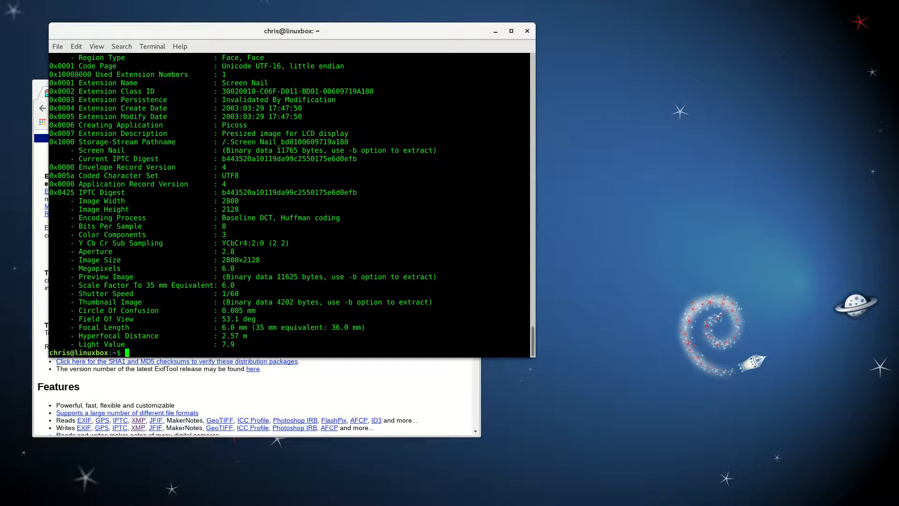
{"action": "scroll", "scroll_direction": "up", "scroll_amount": 3}
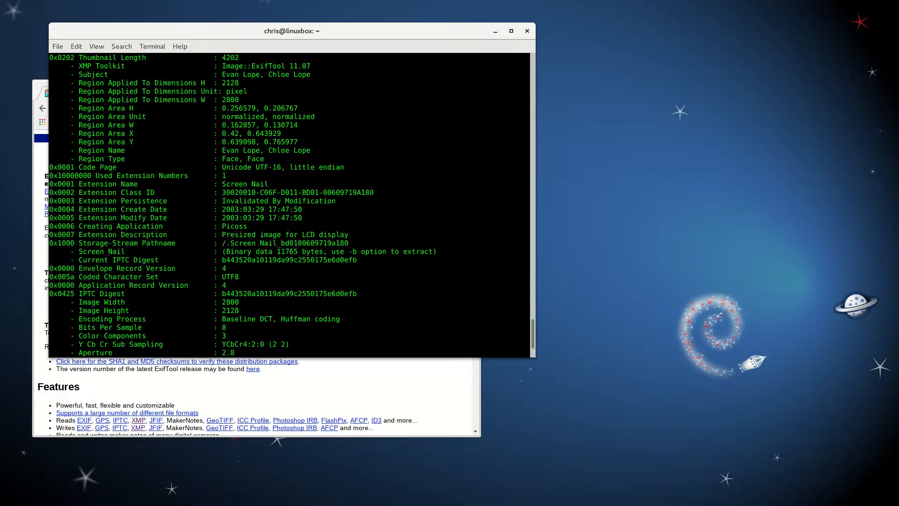
{"action": "scroll", "scroll_direction": "up", "scroll_amount": 3}
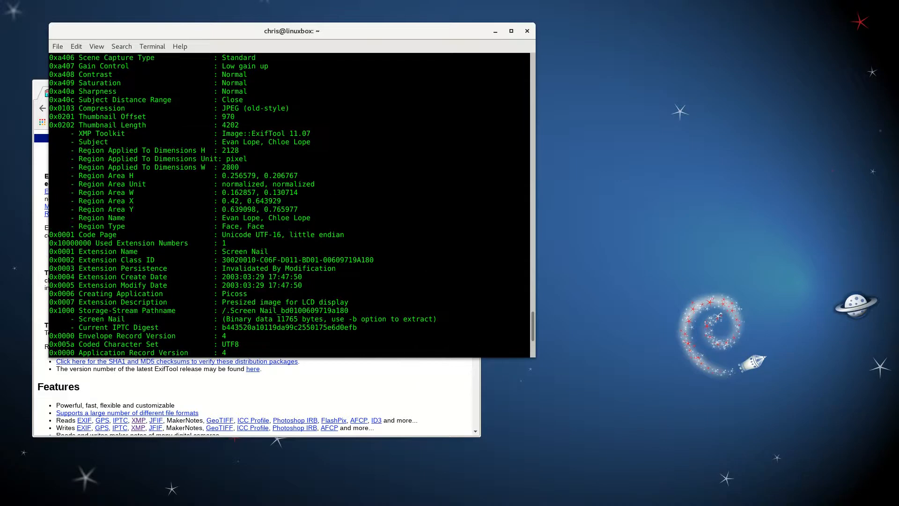
{"action": "scroll", "scroll_direction": "up", "scroll_amount": 3}
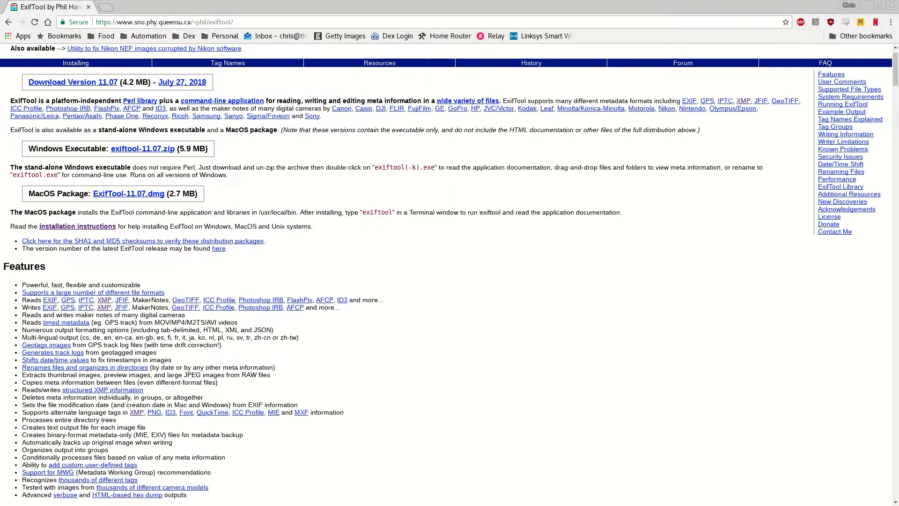
Step: Scroll the ExifTool homepage through features and testimonials and back to the top
{"action": "scroll", "scroll_direction": "up", "scroll_amount": 3}
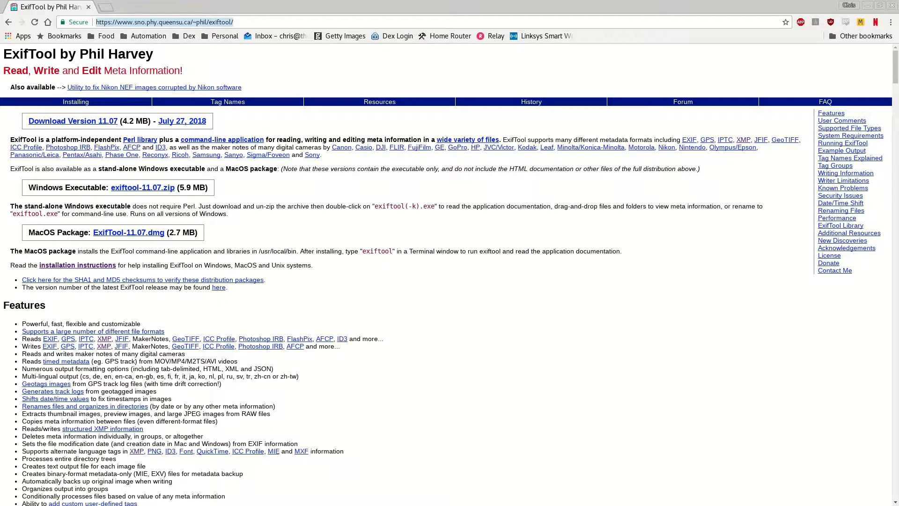
{"action": "scroll", "scroll_direction": "down", "scroll_amount": 3}
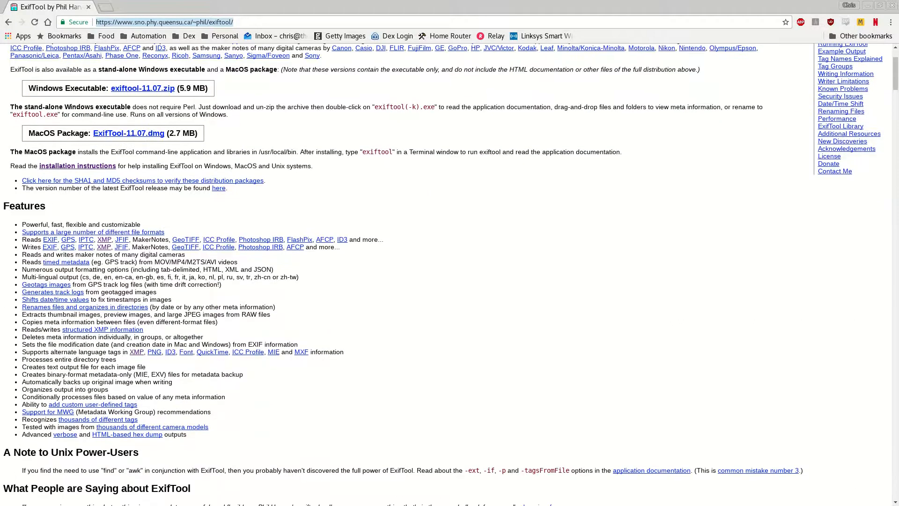
{"action": "scroll", "scroll_direction": "down", "scroll_amount": 3}
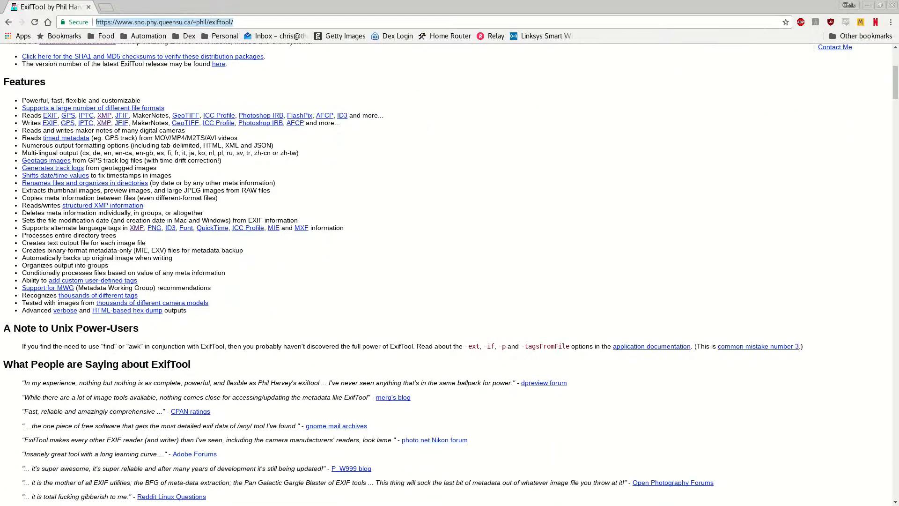
{"action": "scroll", "scroll_direction": "up", "scroll_amount": 3}
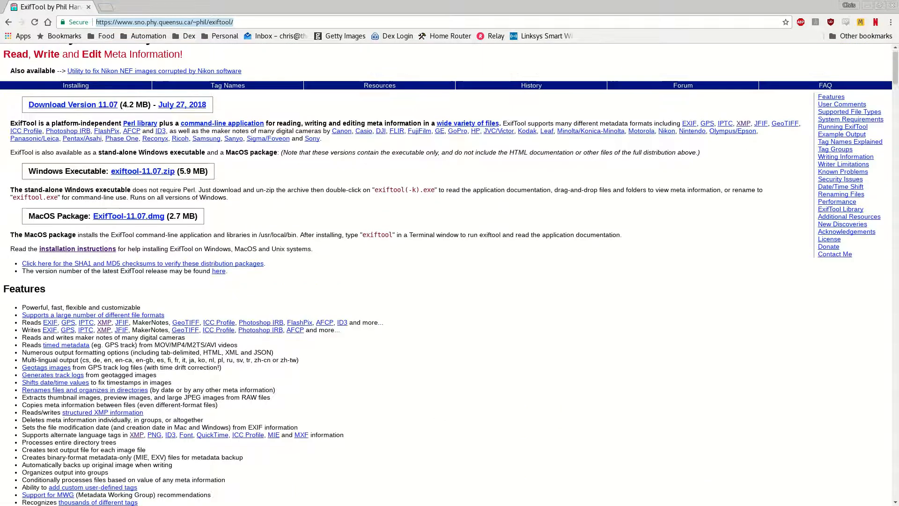
{"action": "scroll", "scroll_direction": "up", "scroll_amount": 3}
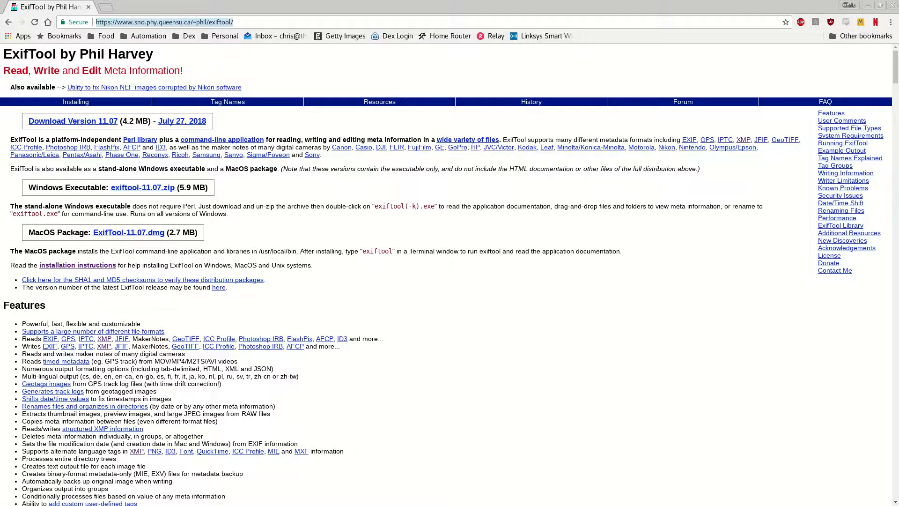